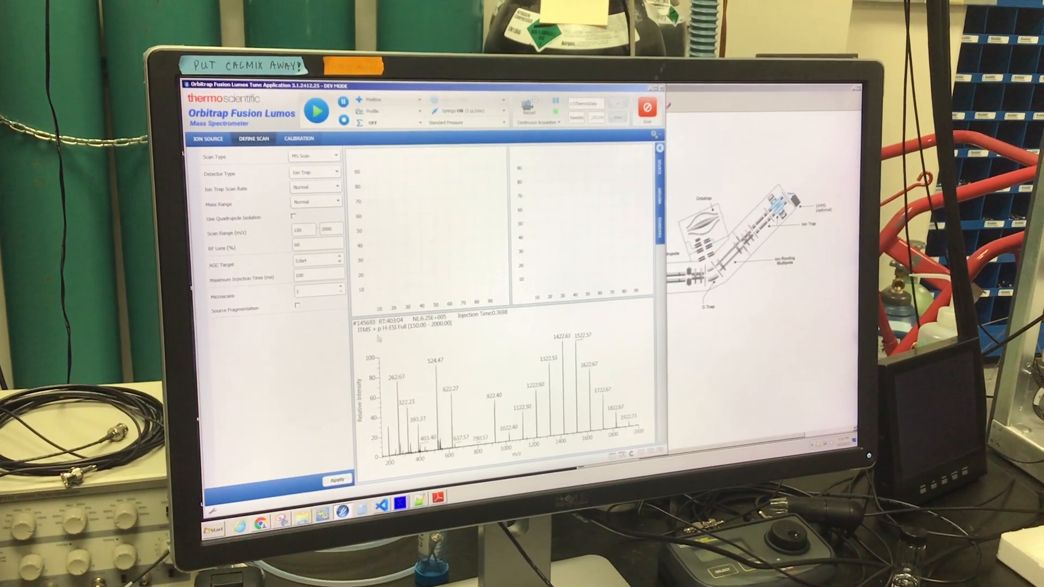
Switch the full MS scan's detector type from Ion Trap to Orbitrap.
{"action": "left_click", "coordinate": [334, 172]}
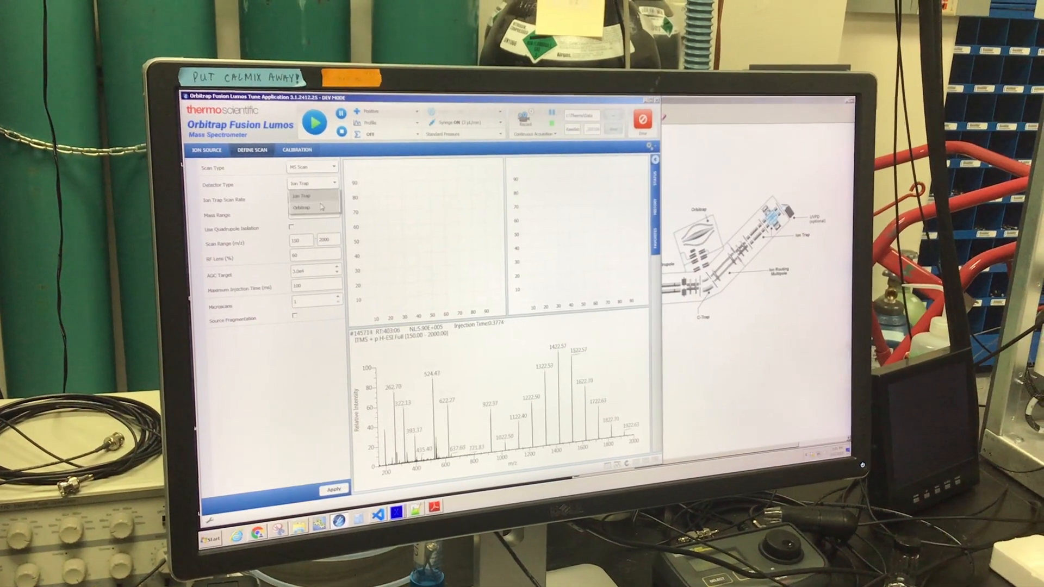
{"action": "left_click", "coordinate": [302, 206]}
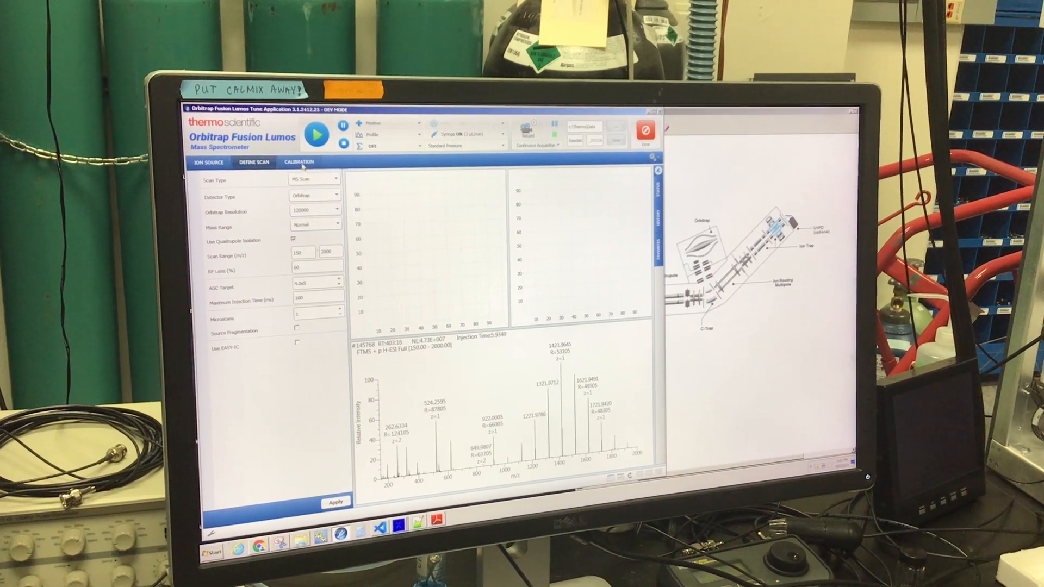
Show the Calibration options and expand the Positive node to list Ion Trap, Quadrupole and Orbitrap calibrations.
{"action": "left_click", "coordinate": [297, 162]}
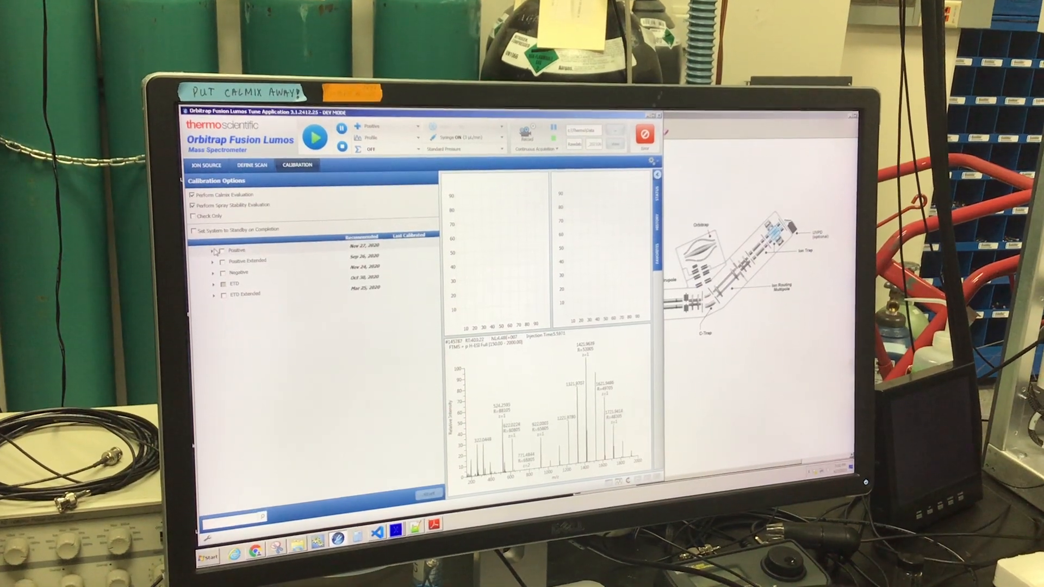
{"action": "left_click", "coordinate": [214, 250]}
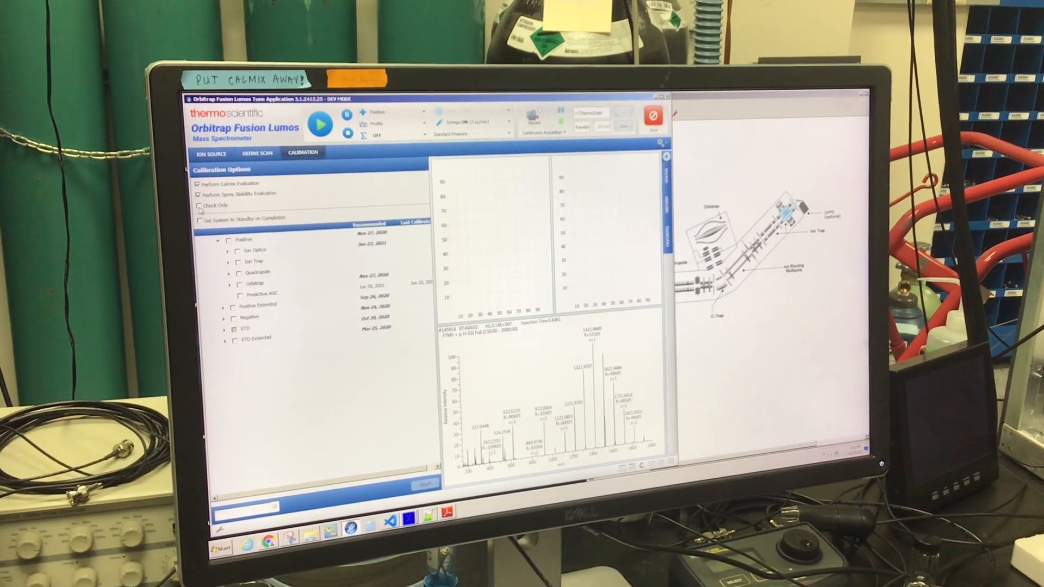
Enable Perform Calmix Evaluation, Perform Spray Stability Evaluation and Check Only for calibration.
{"action": "left_click", "coordinate": [198, 206]}
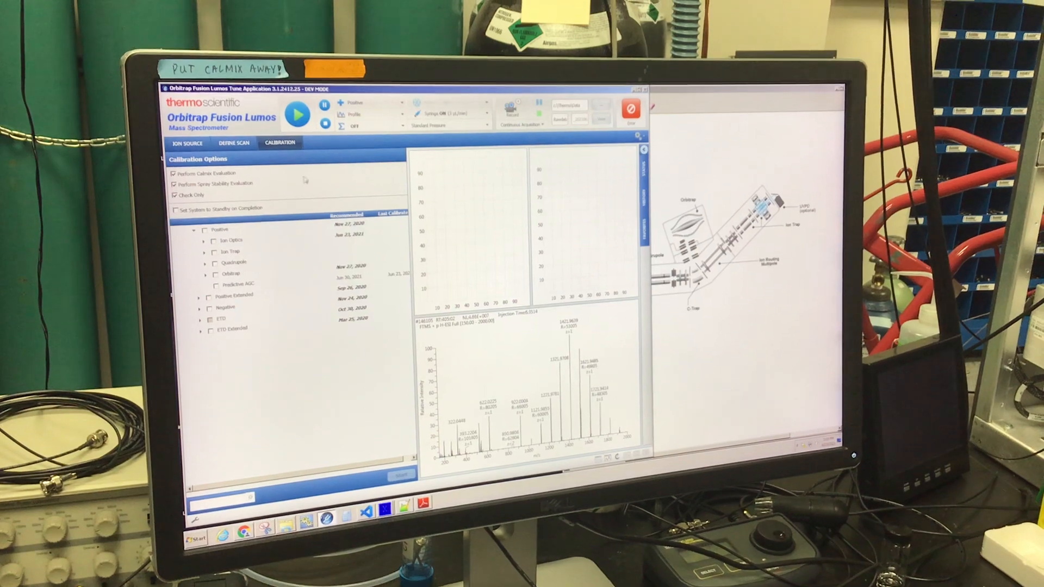
{"action": "left_click", "coordinate": [204, 241]}
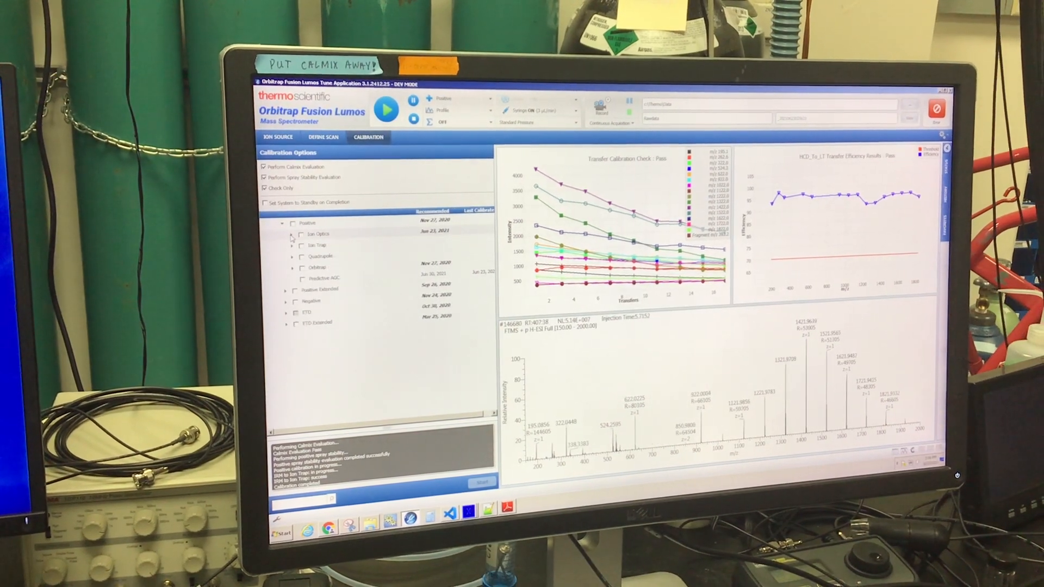
Start the ion trap electron multiplier gain calibration and let it run to the report prompt.
{"action": "left_click", "coordinate": [293, 245]}
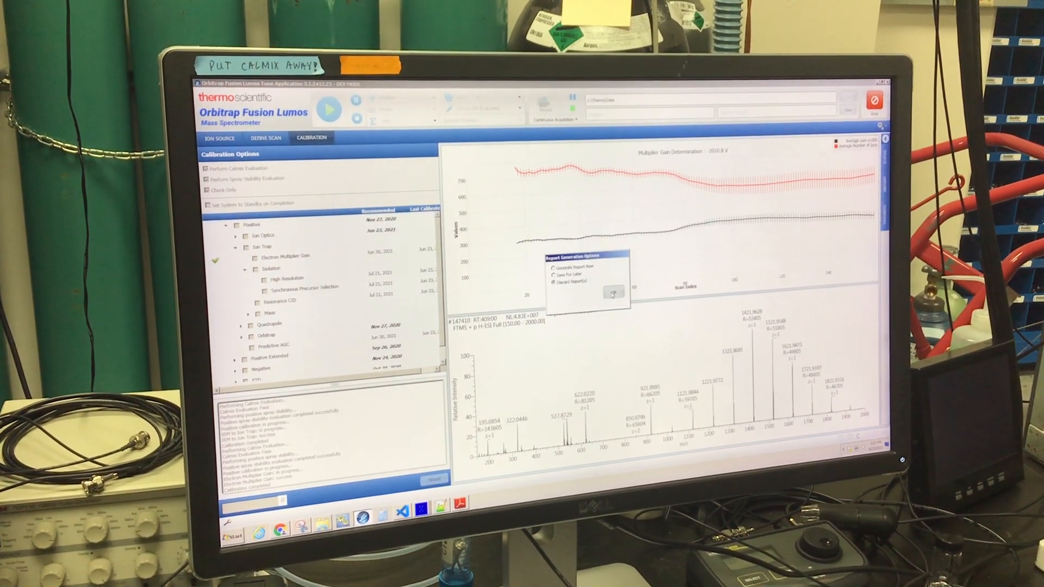
Discard the multiplier gain report and reveal the ion trap Mass calibrations Normal, Rapid, Turbo, Enhanced, Zoom.
{"action": "left_click", "coordinate": [614, 290]}
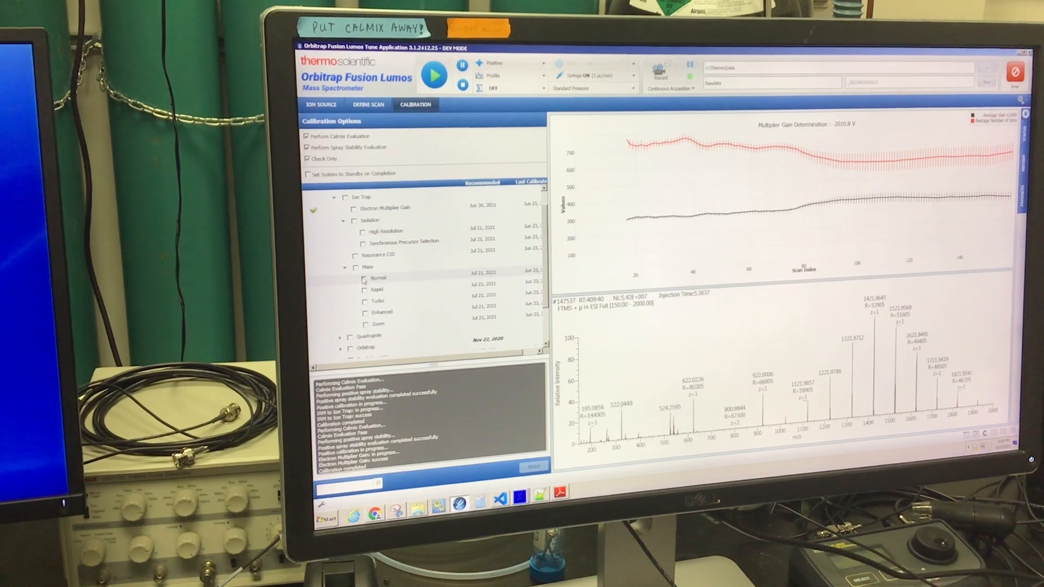
{"action": "left_click", "coordinate": [367, 278]}
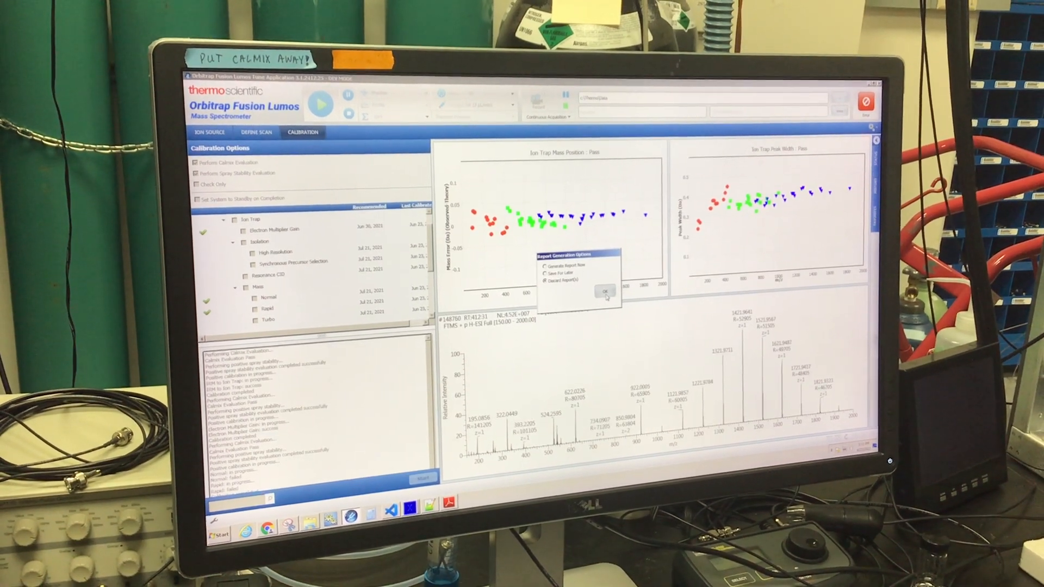
Run the Quadrupole Transmission check in check-only mode until it passes with a green mark.
{"action": "left_click", "coordinate": [604, 291]}
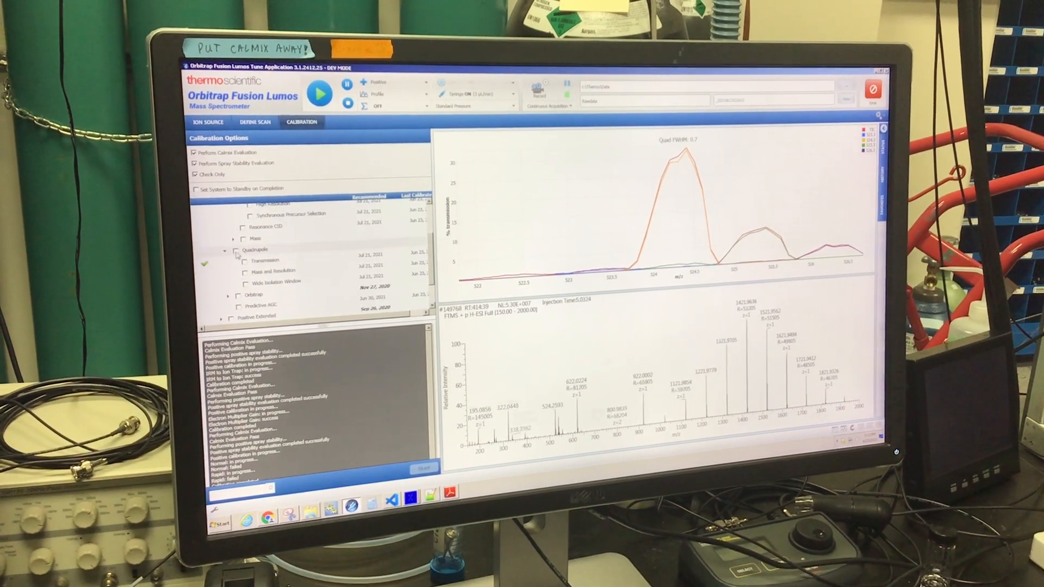
Start the Orbitrap Mass accuracy check and let it run until it fails.
{"action": "left_click", "coordinate": [228, 261]}
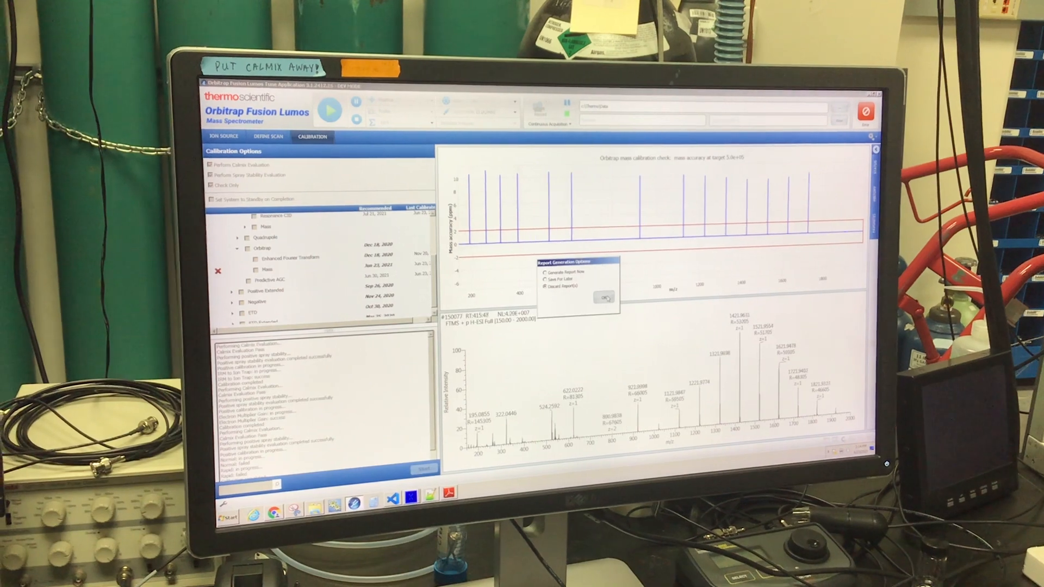
Discard the failed Orbitrap mass check report and close the Report Generation Options dialog.
{"action": "left_click", "coordinate": [605, 297]}
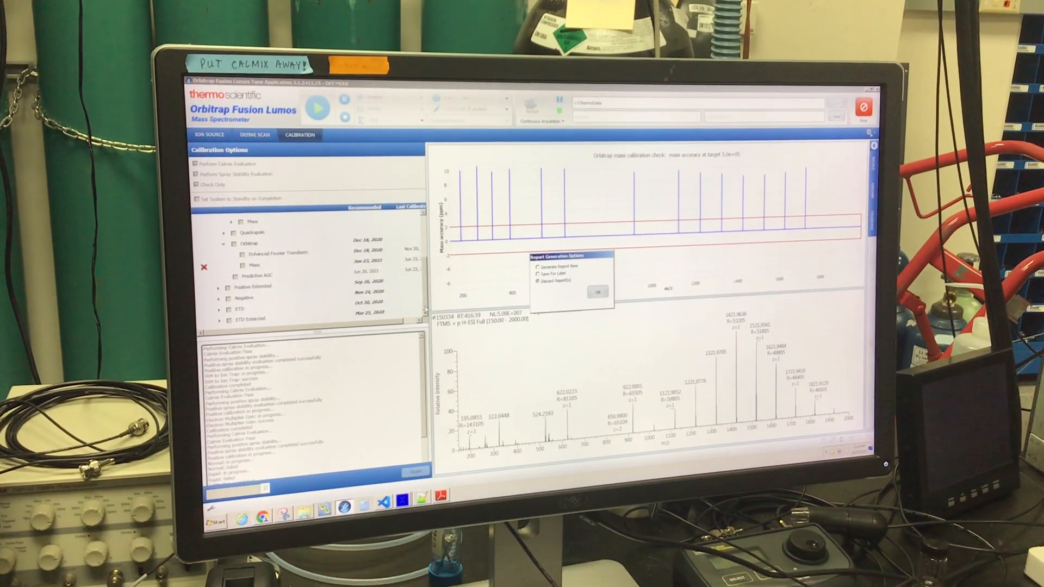
{"action": "left_click", "coordinate": [598, 291]}
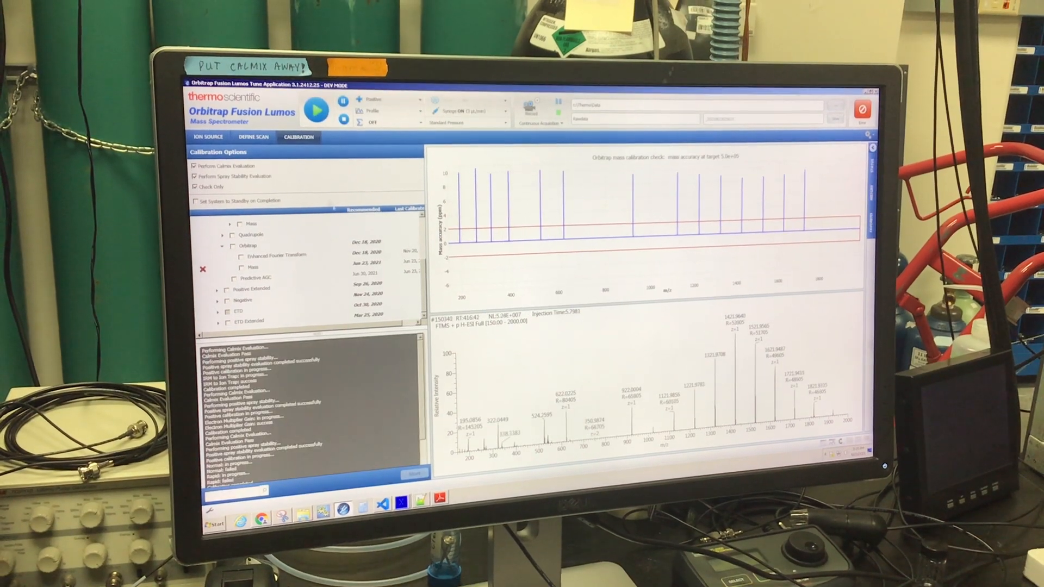